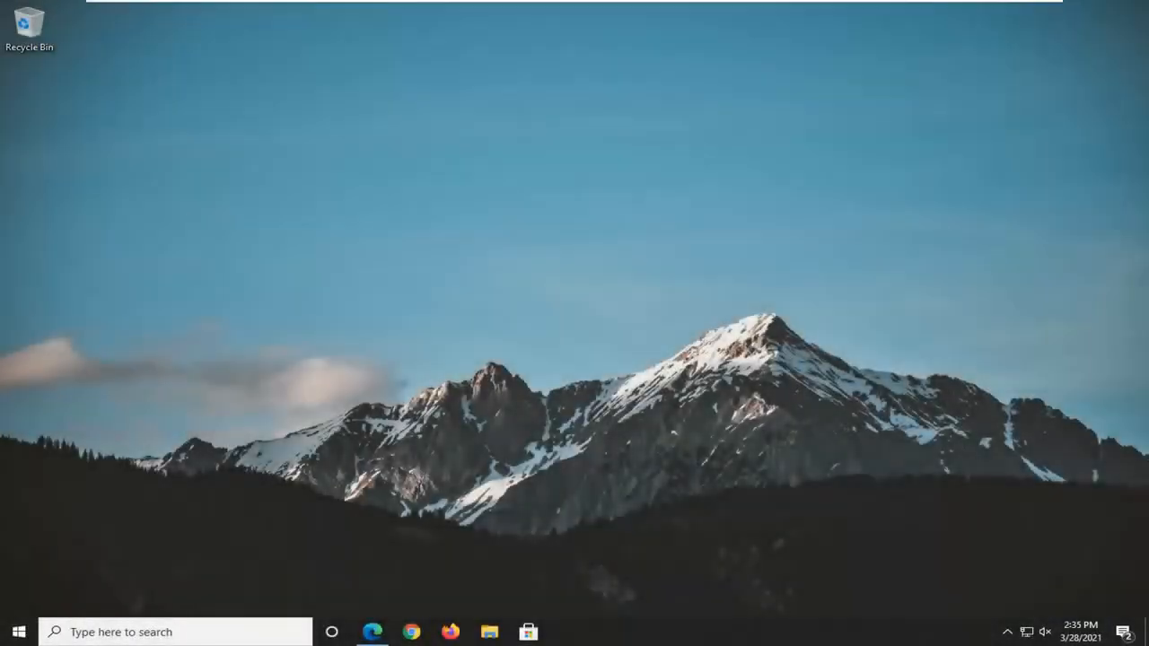
- Launch Edge from the taskbar and decline the Google prompt to switch to Chrome
{"action": "left_click", "coordinate": [371, 631]}
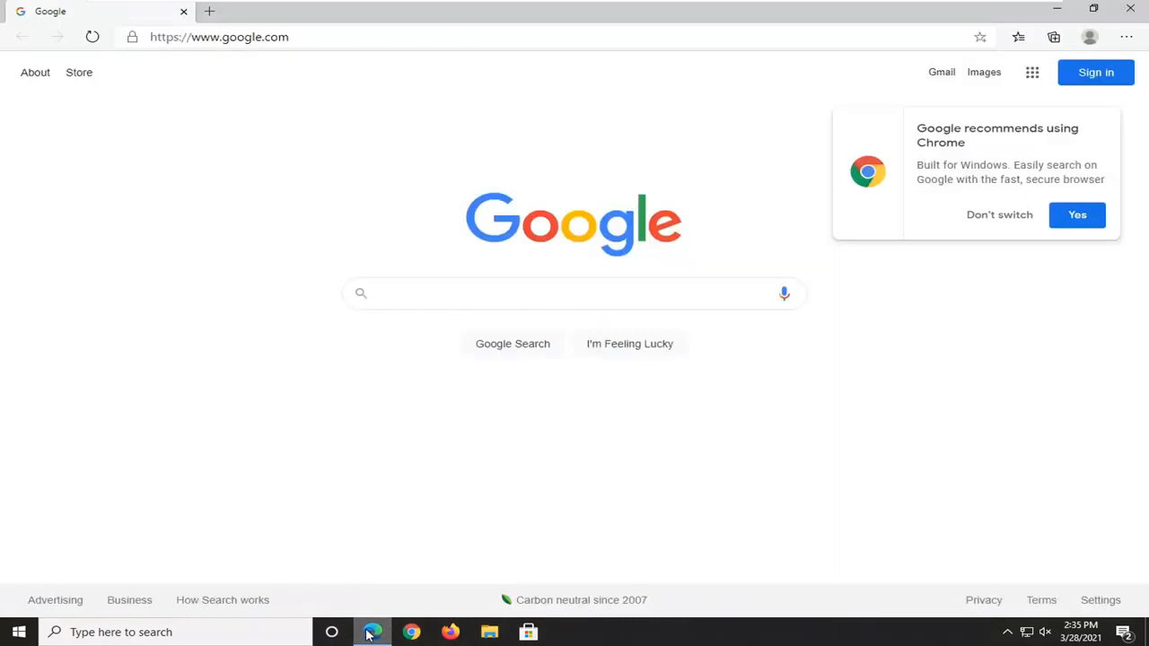
{"action": "left_click", "coordinate": [999, 215]}
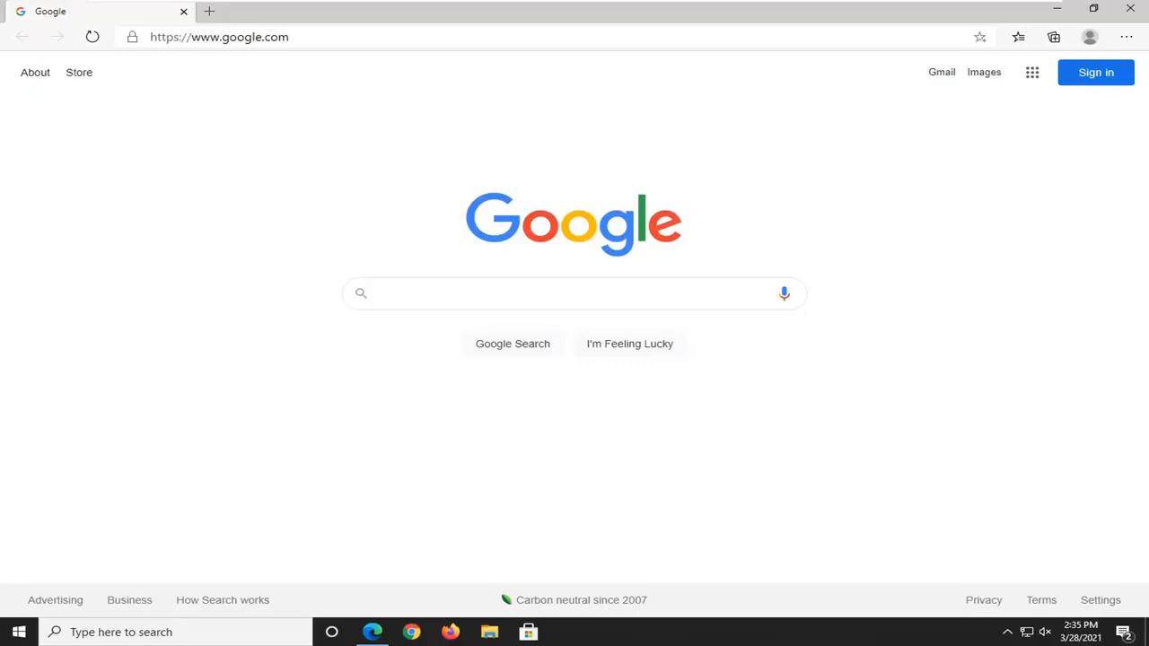
{"action": "mouse_move", "coordinate": [993, 151]}
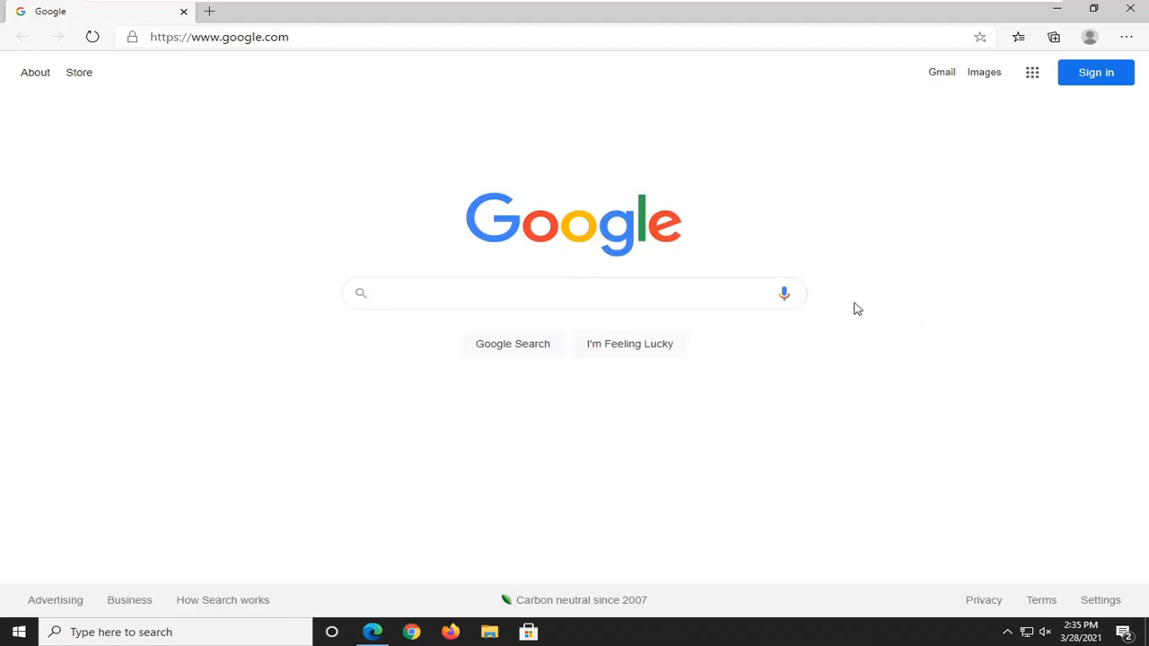
{"action": "mouse_move", "coordinate": [1138, 47]}
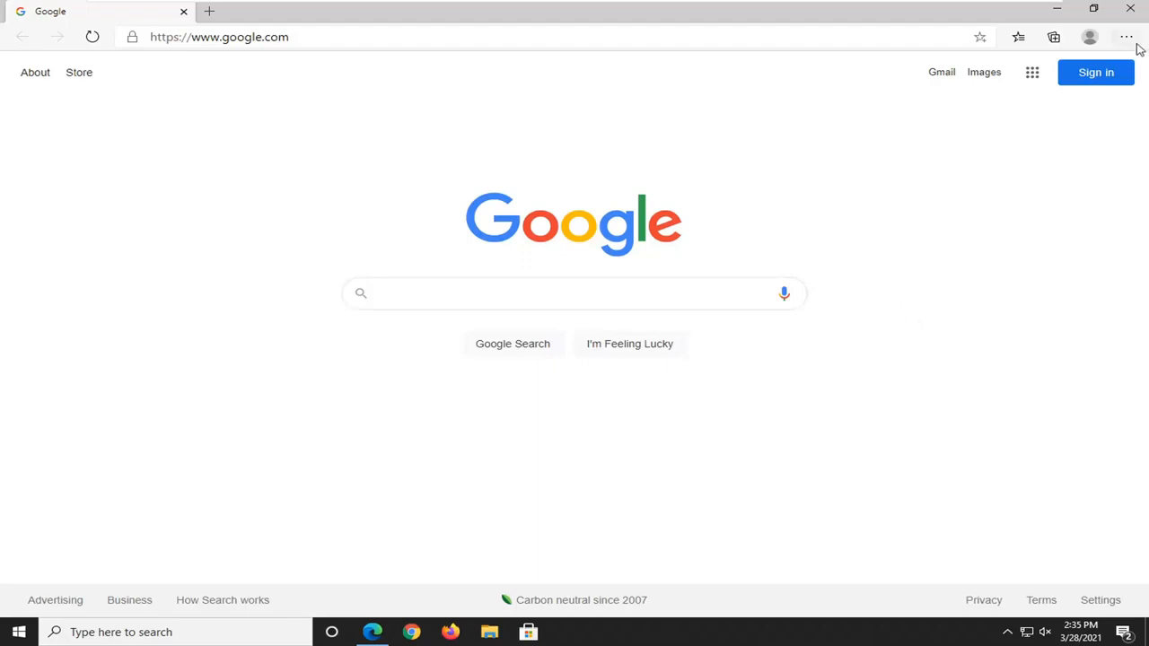
- Choose Settings from the Settings and more (...) menu to open Edge Settings
{"action": "left_click", "coordinate": [1126, 37]}
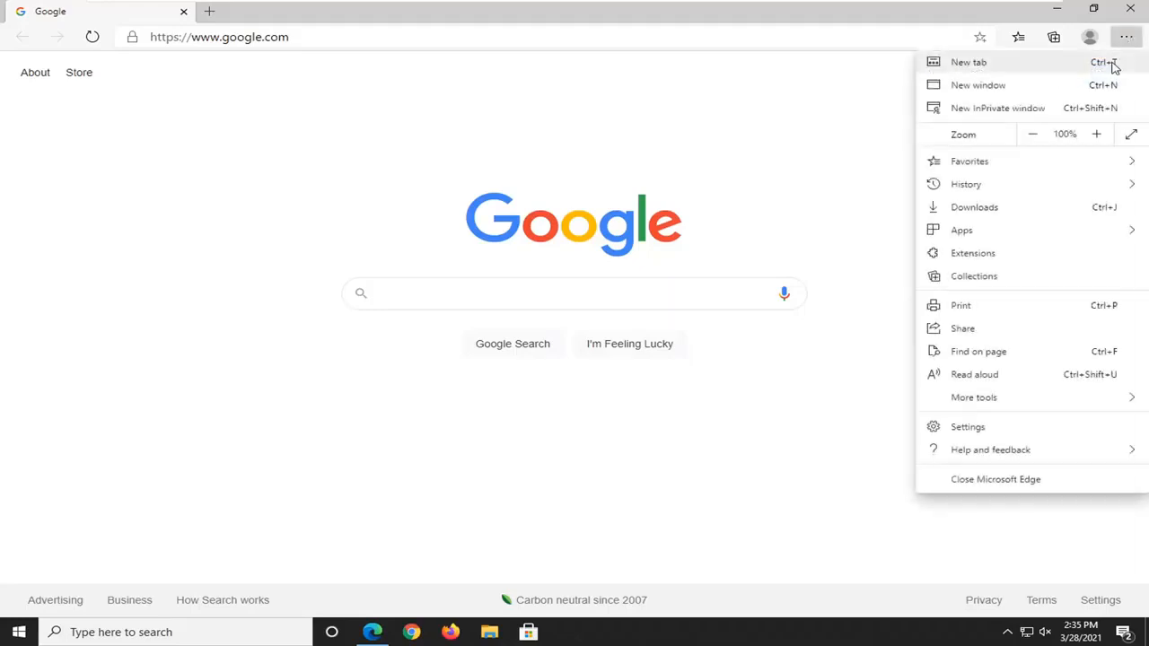
{"action": "mouse_move", "coordinate": [1120, 184]}
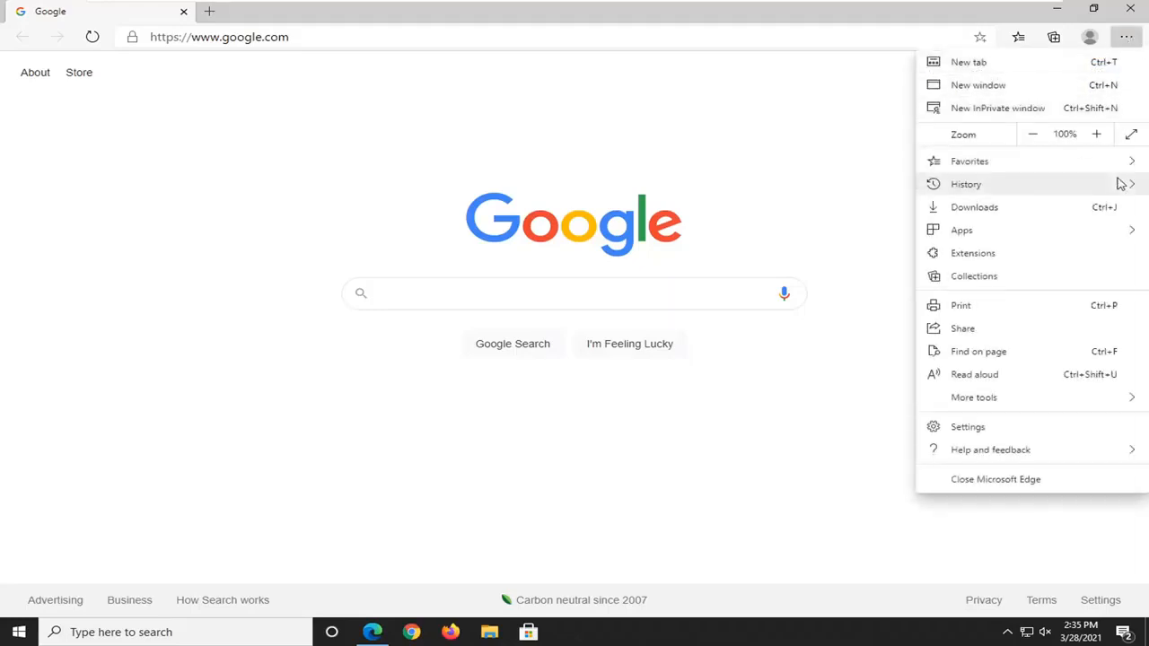
{"action": "left_click", "coordinate": [966, 185]}
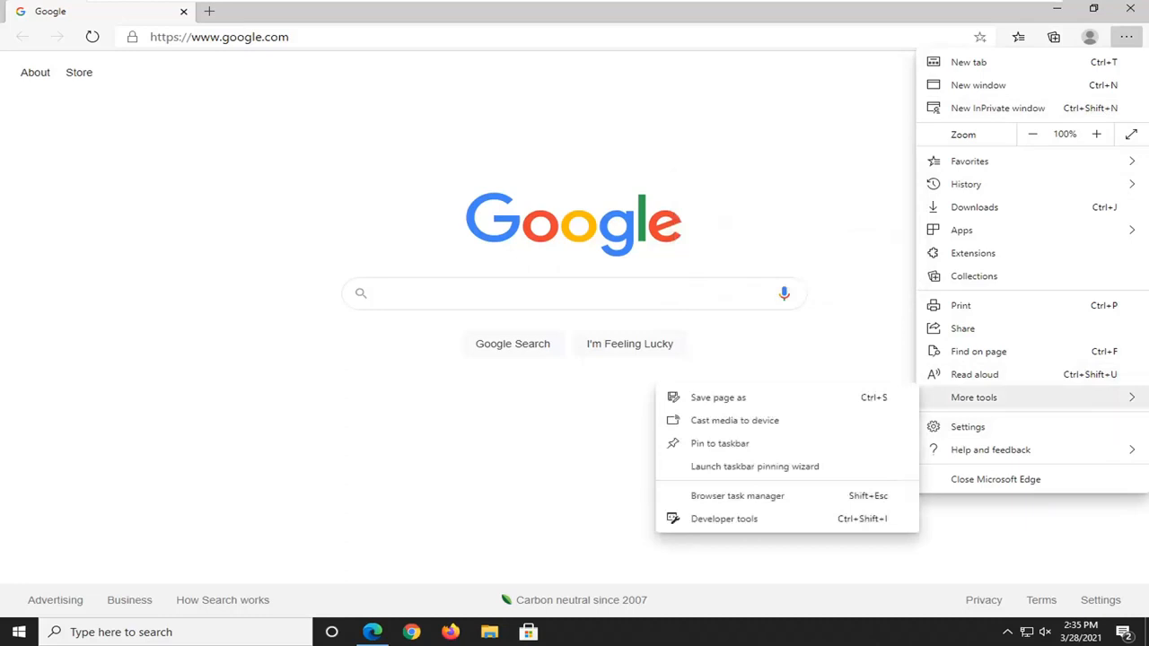
{"action": "left_click", "coordinate": [968, 426]}
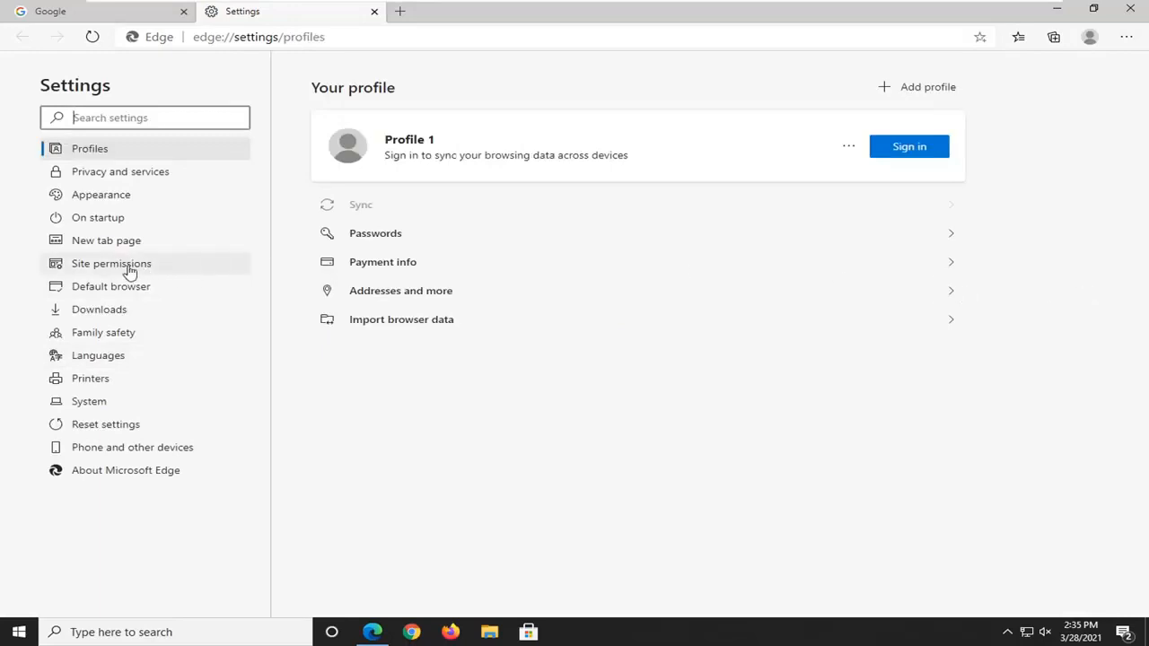
- Go to Site permissions and open the Cookies and site data page
{"action": "left_click", "coordinate": [112, 263]}
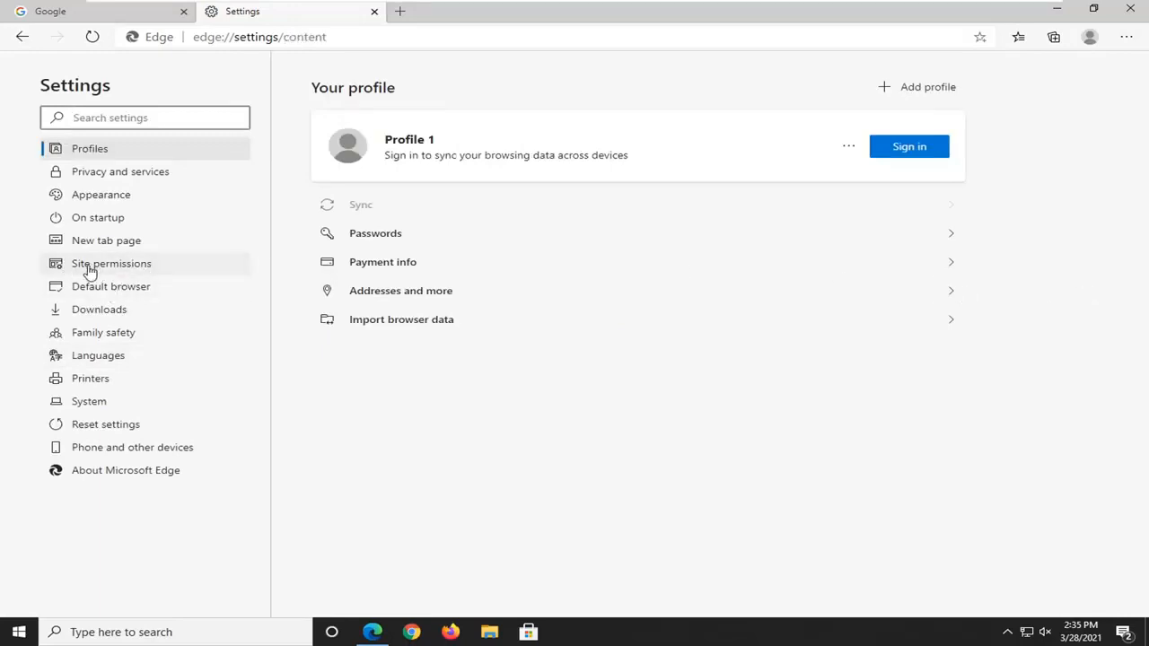
{"action": "left_click", "coordinate": [112, 263]}
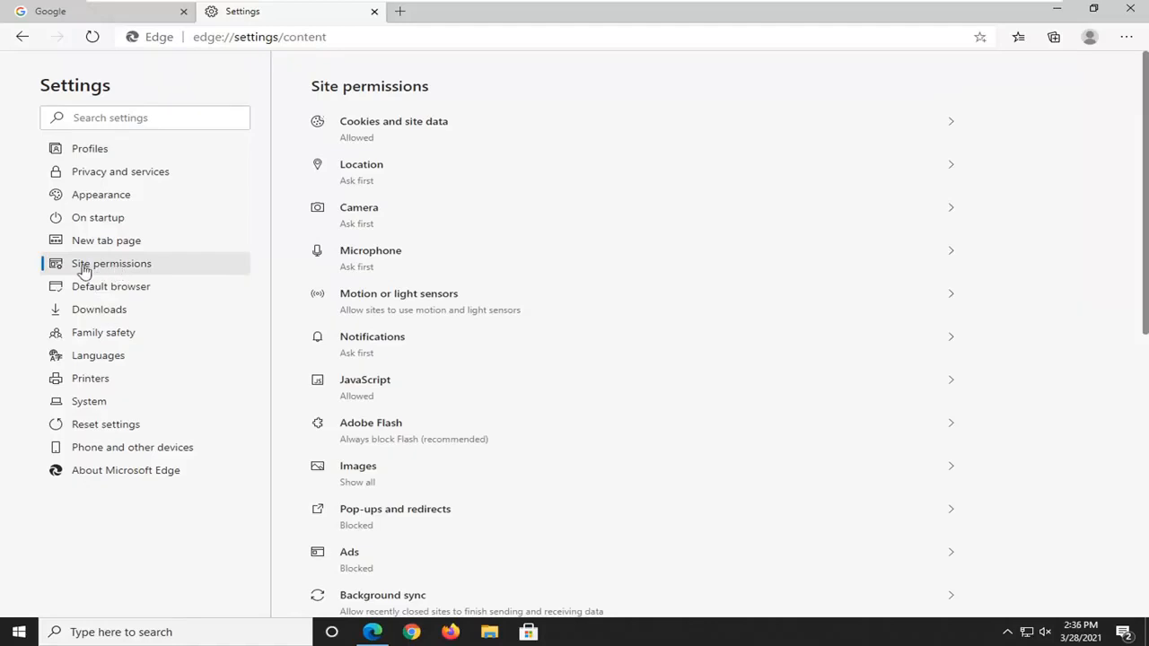
{"action": "mouse_move", "coordinate": [86, 275]}
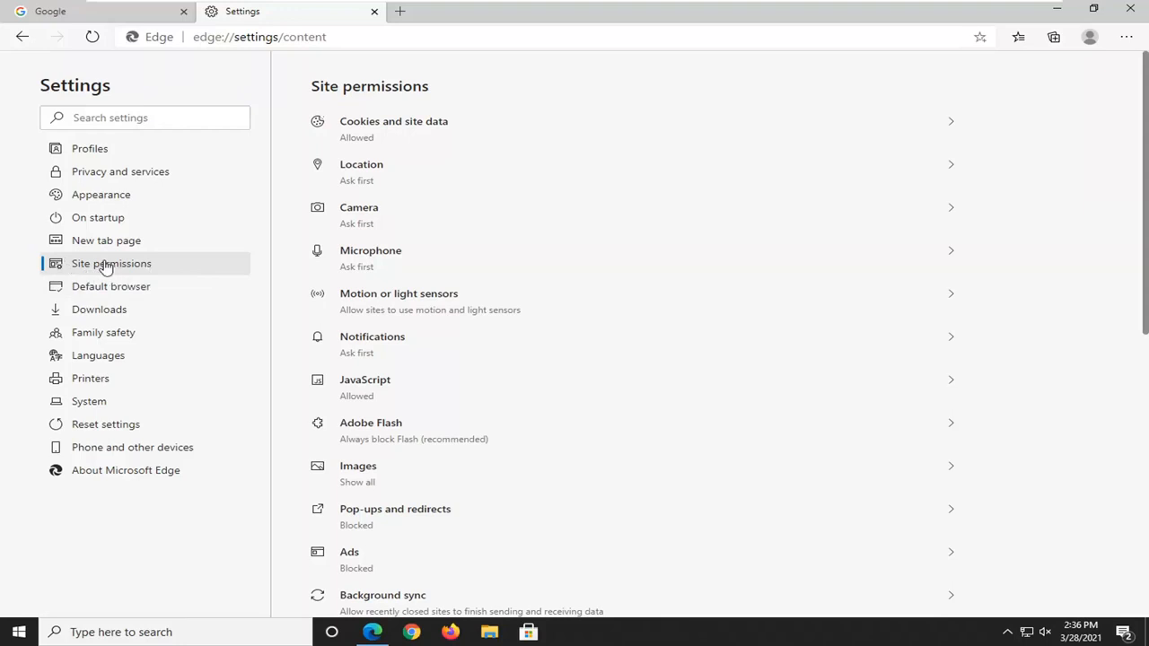
{"action": "mouse_move", "coordinate": [423, 110]}
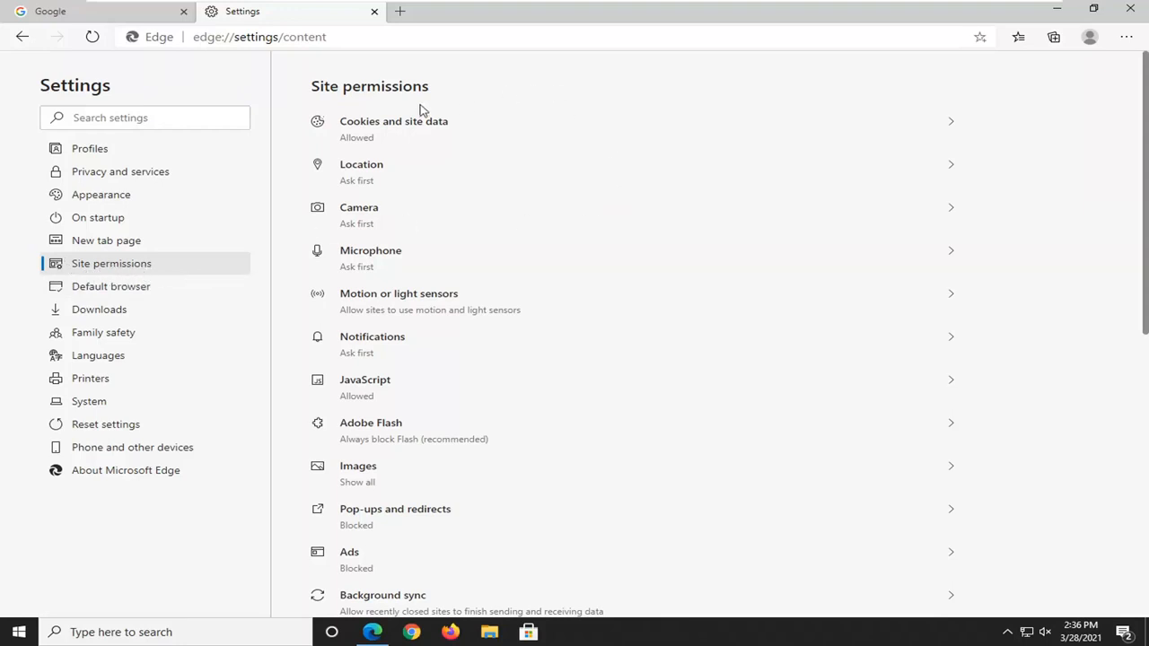
{"action": "mouse_move", "coordinate": [439, 135]}
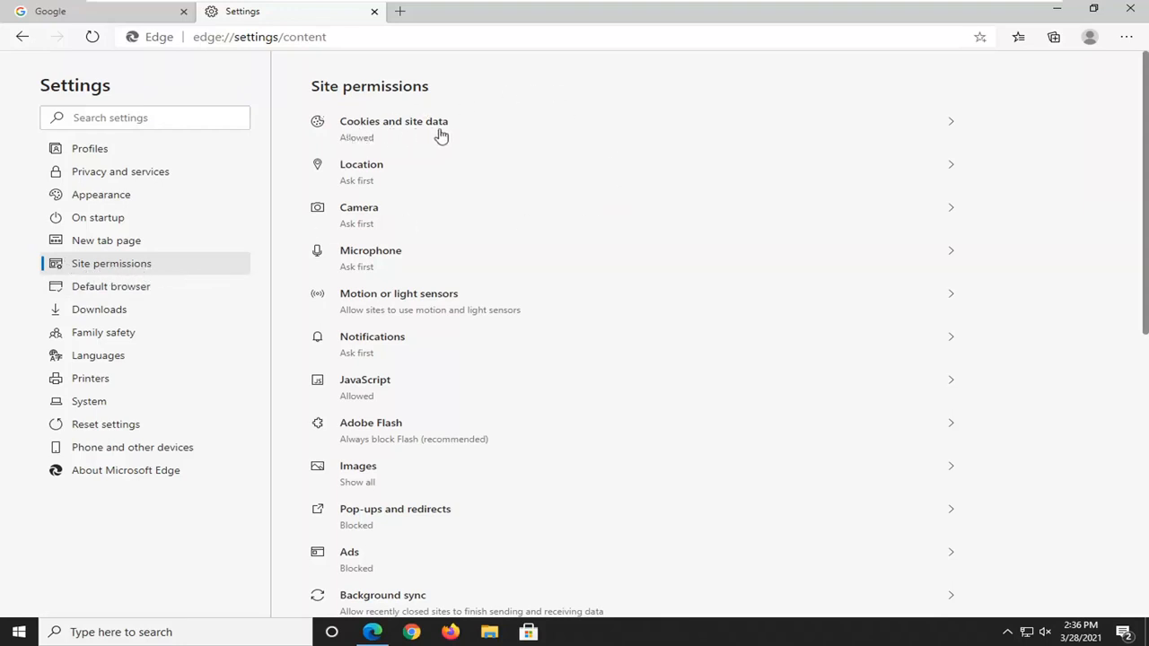
{"action": "left_click", "coordinate": [393, 121]}
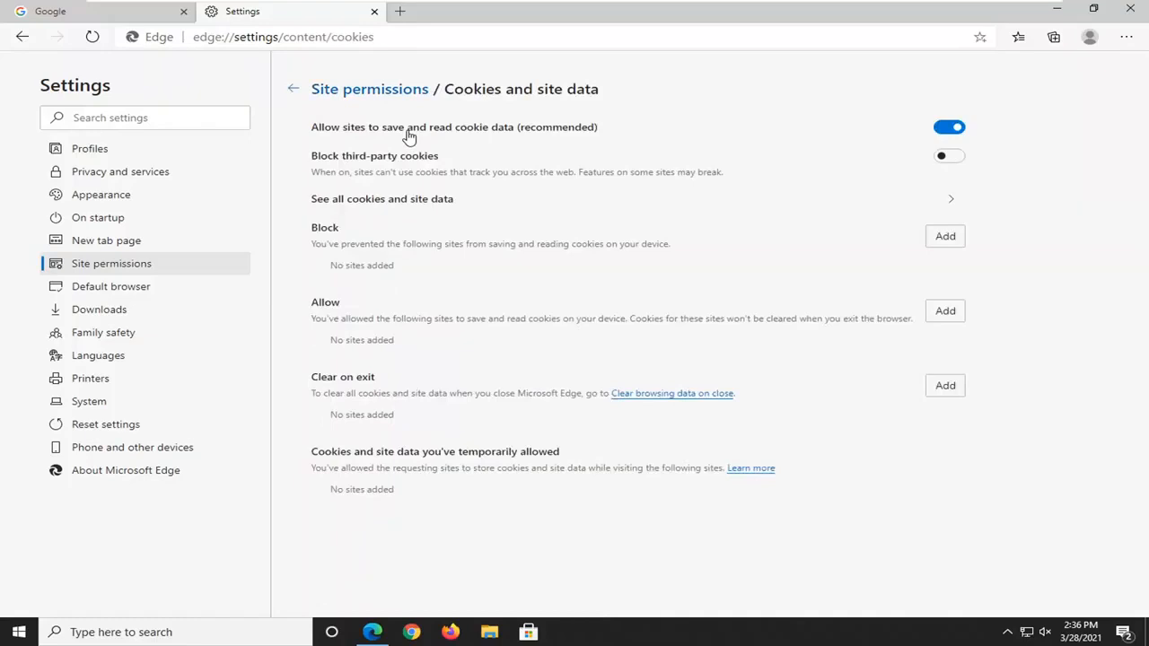
{"action": "mouse_move", "coordinate": [399, 146]}
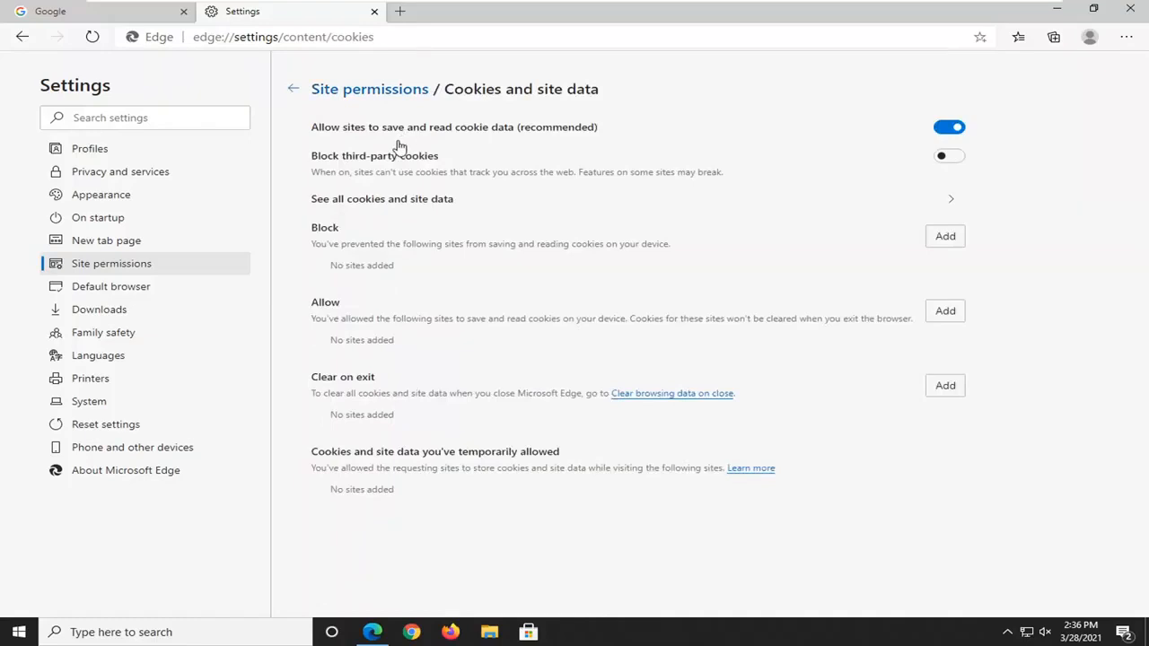
{"action": "mouse_move", "coordinate": [696, 133]}
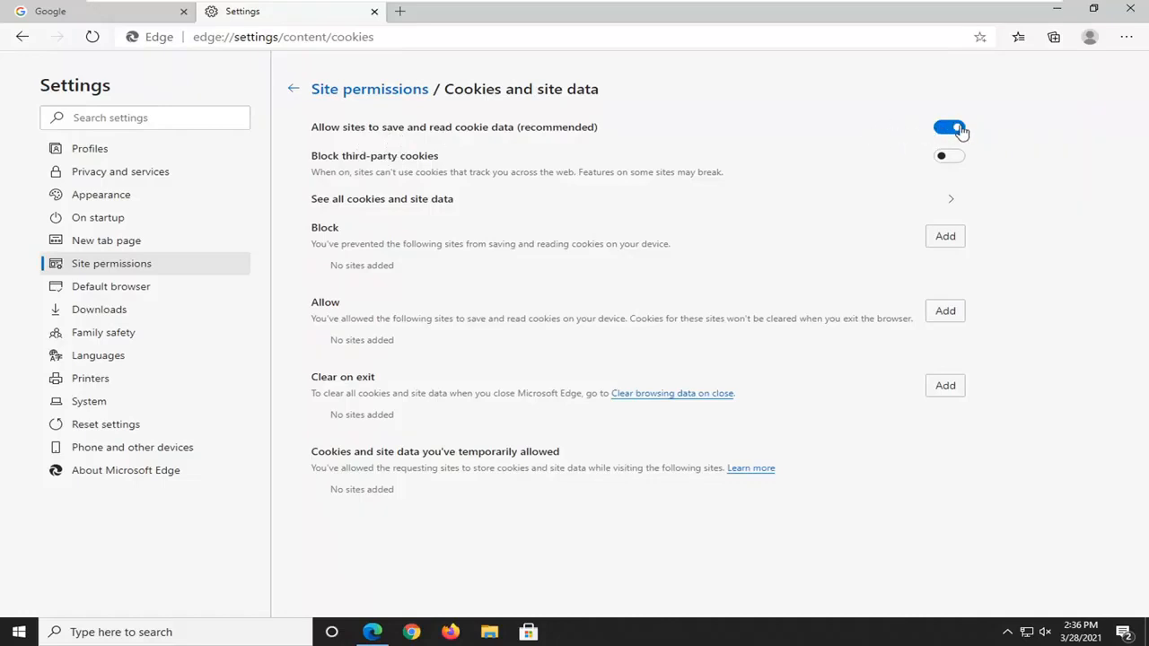
{"action": "mouse_move", "coordinate": [439, 141]}
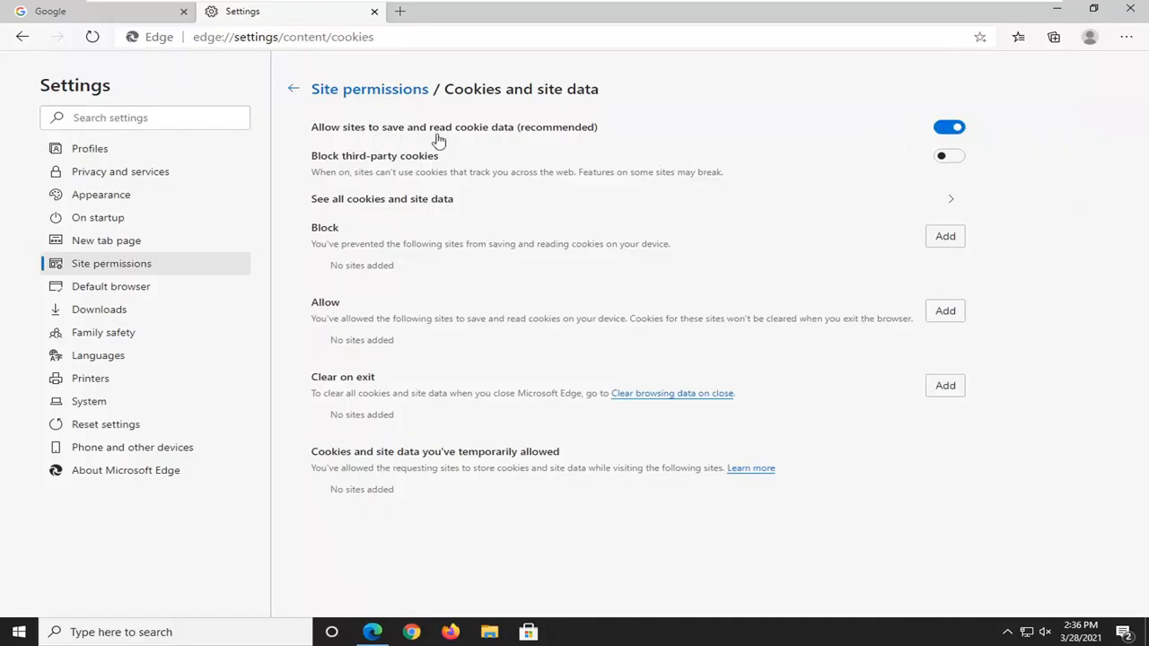
{"action": "left_click", "coordinate": [948, 127]}
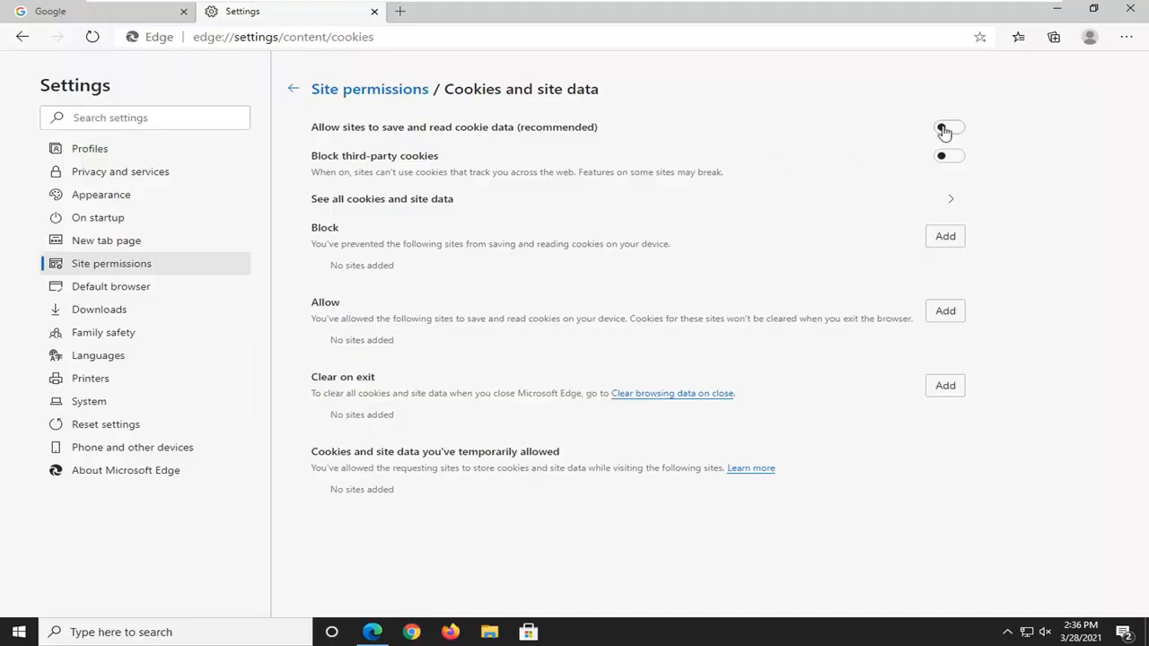
{"action": "left_click", "coordinate": [949, 127]}
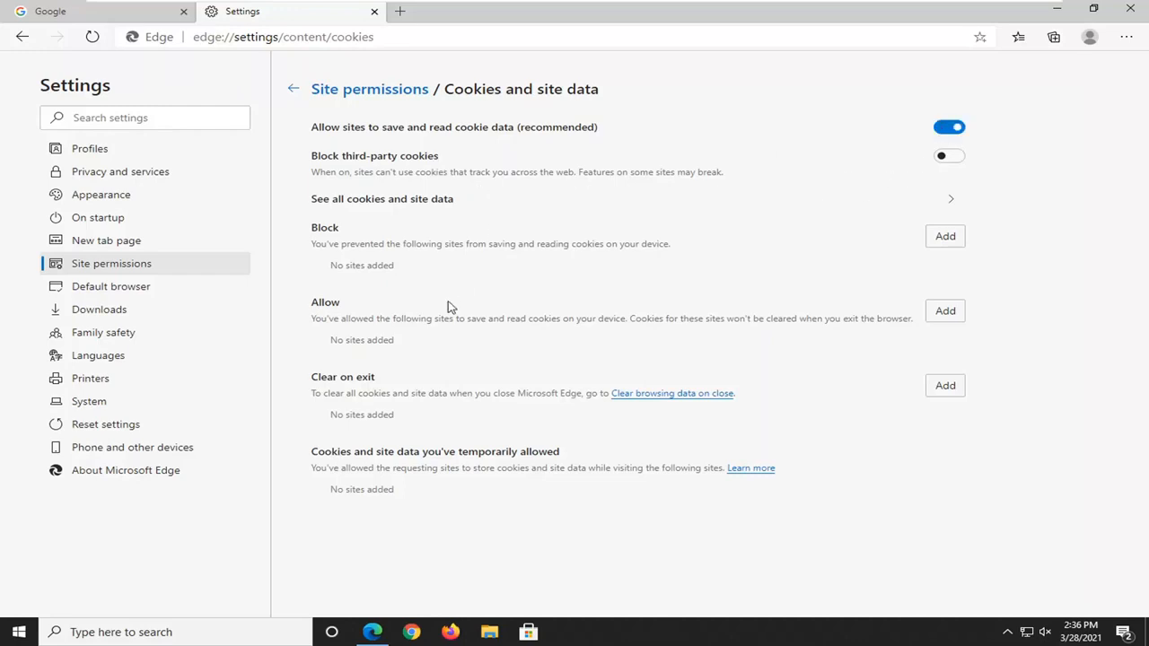
{"action": "mouse_move", "coordinate": [331, 208]}
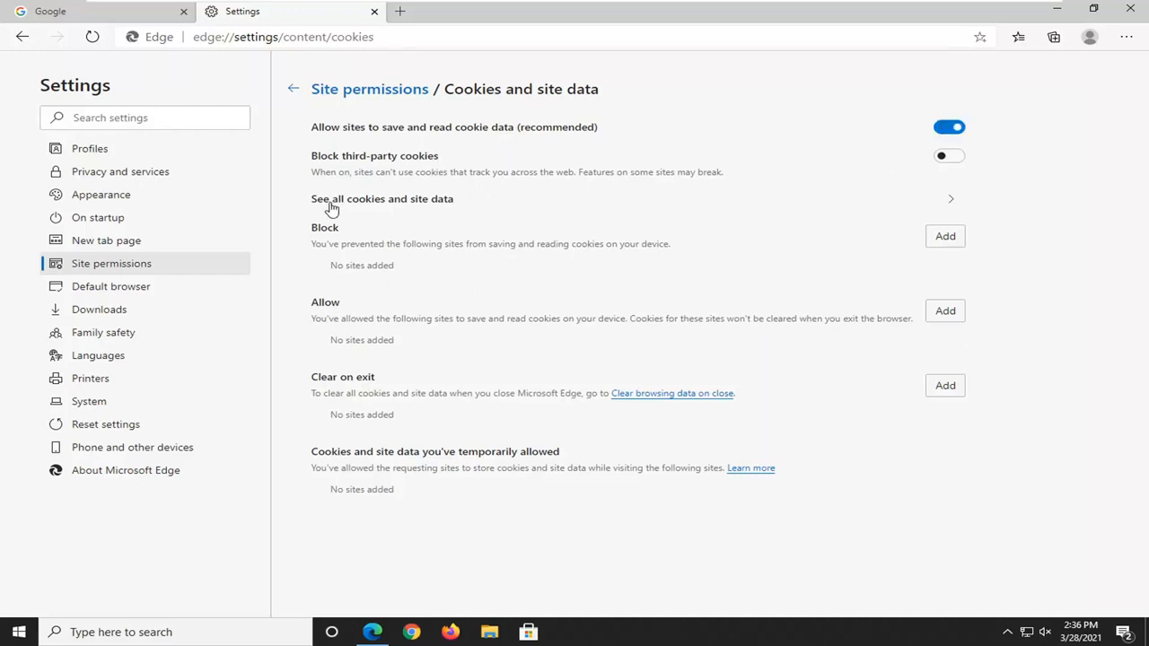
{"action": "mouse_move", "coordinate": [352, 239]}
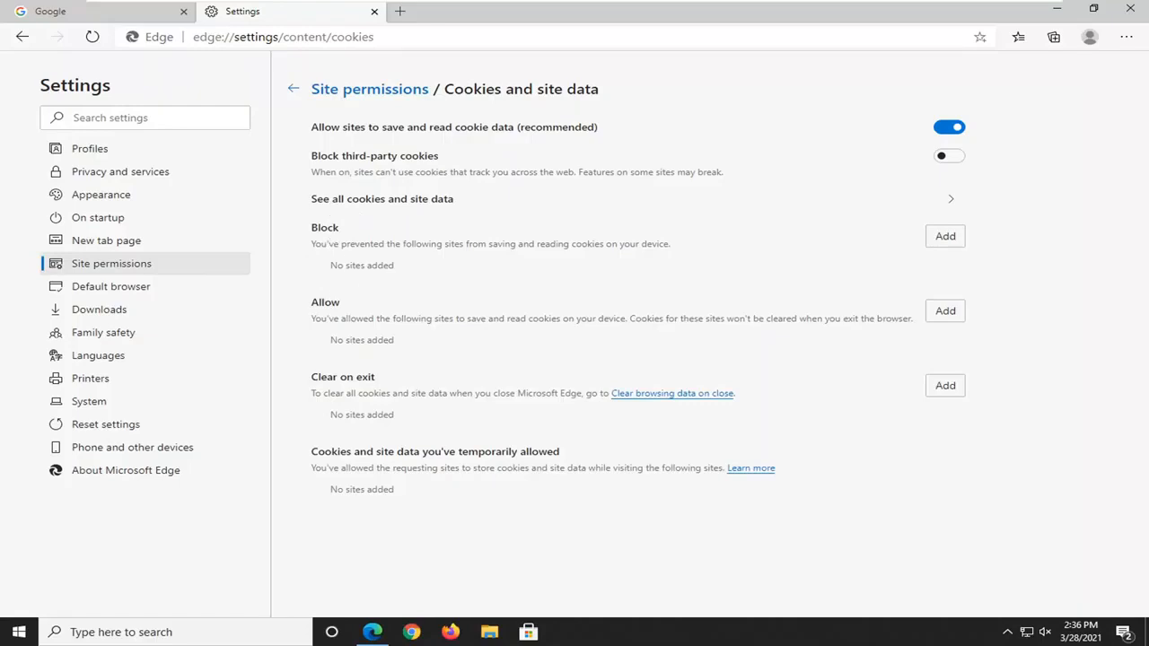
{"action": "mouse_move", "coordinate": [386, 362]}
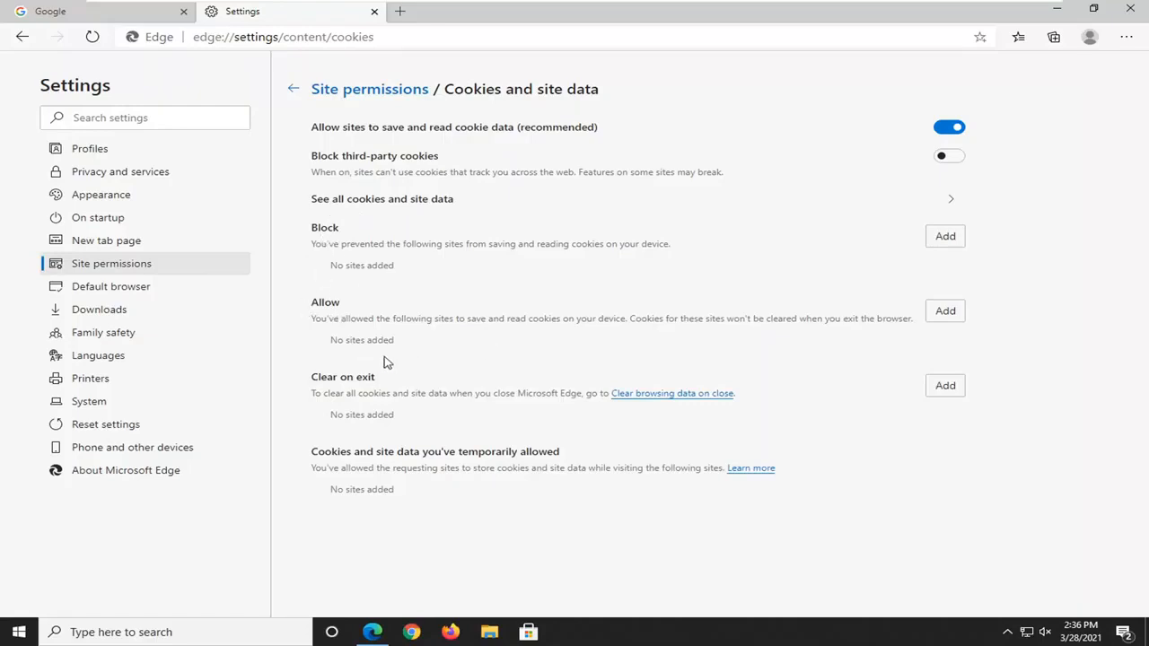
{"action": "mouse_move", "coordinate": [915, 327]}
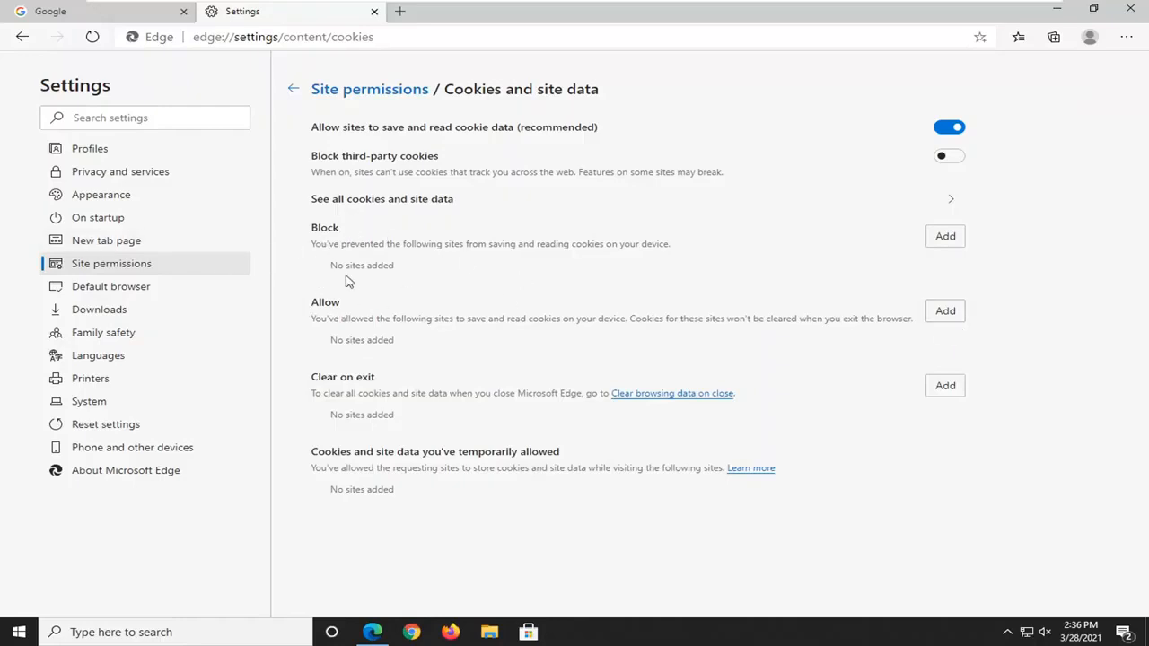
{"action": "mouse_move", "coordinate": [804, 270]}
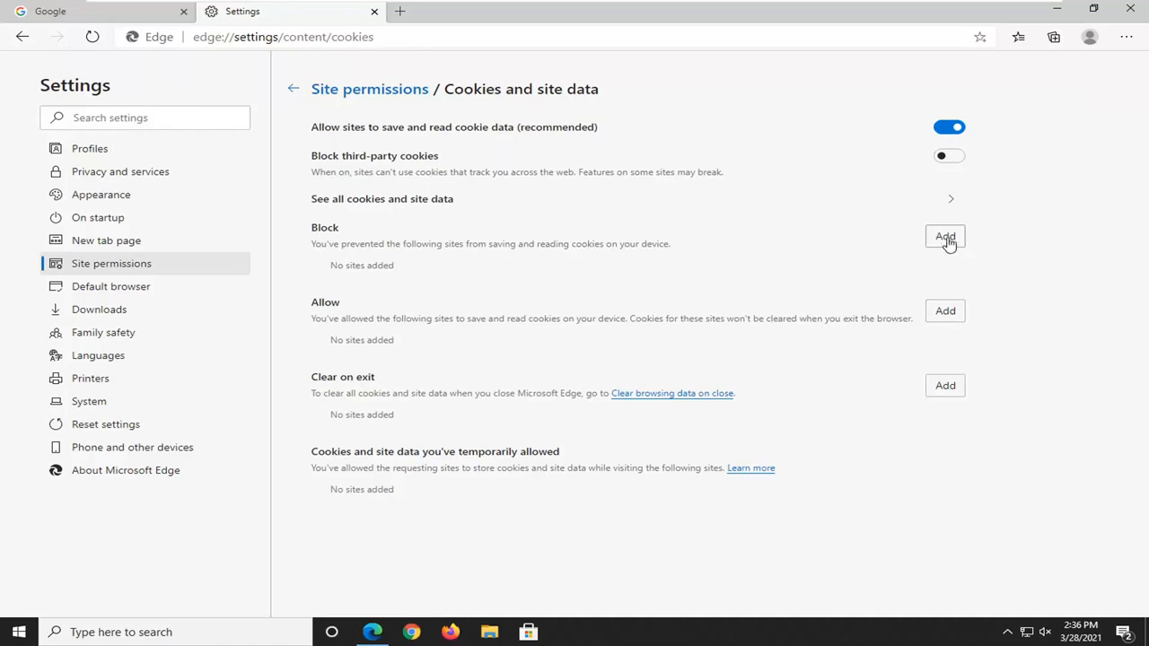
{"action": "left_click", "coordinate": [944, 236]}
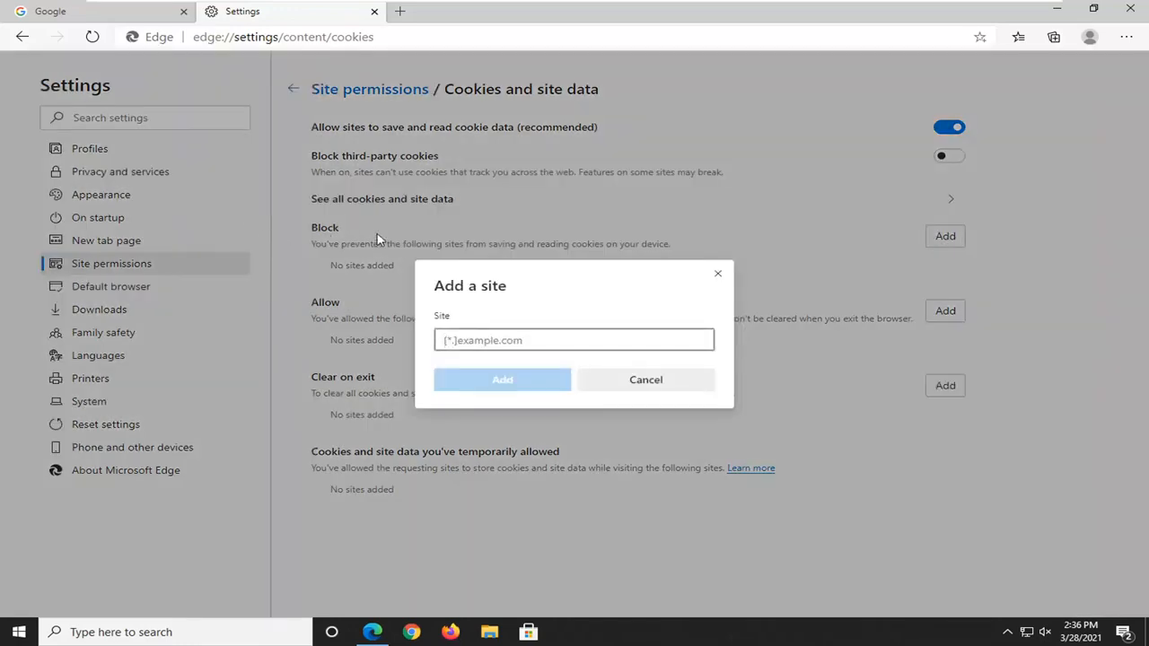
{"action": "left_click", "coordinate": [575, 339]}
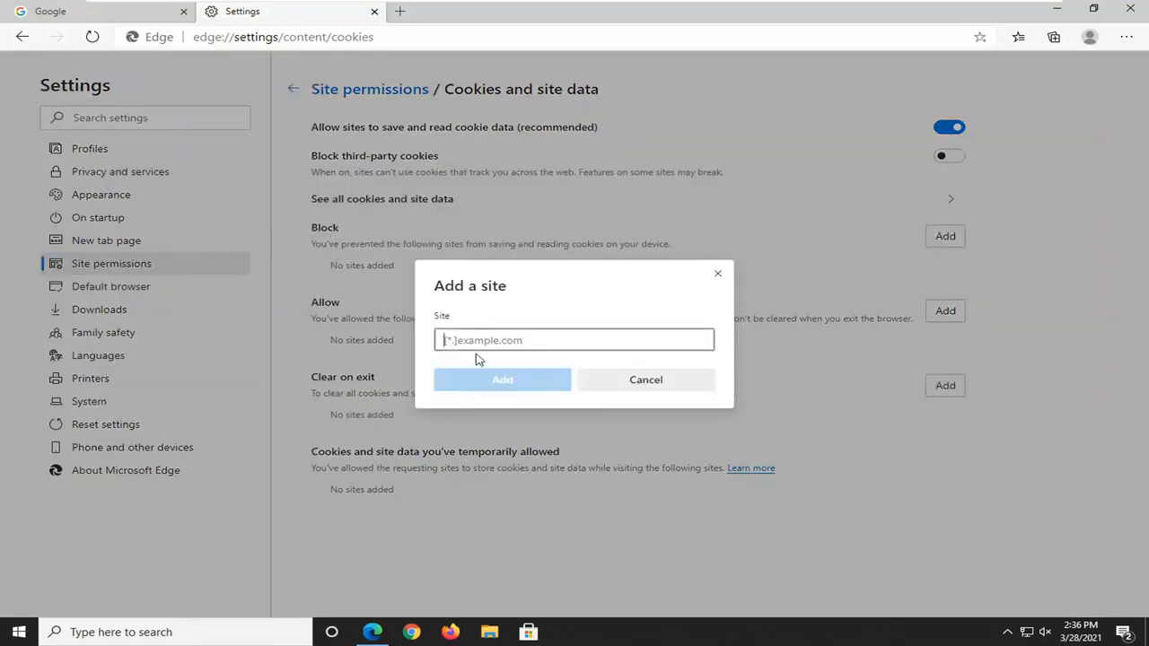
{"action": "left_click", "coordinate": [646, 379]}
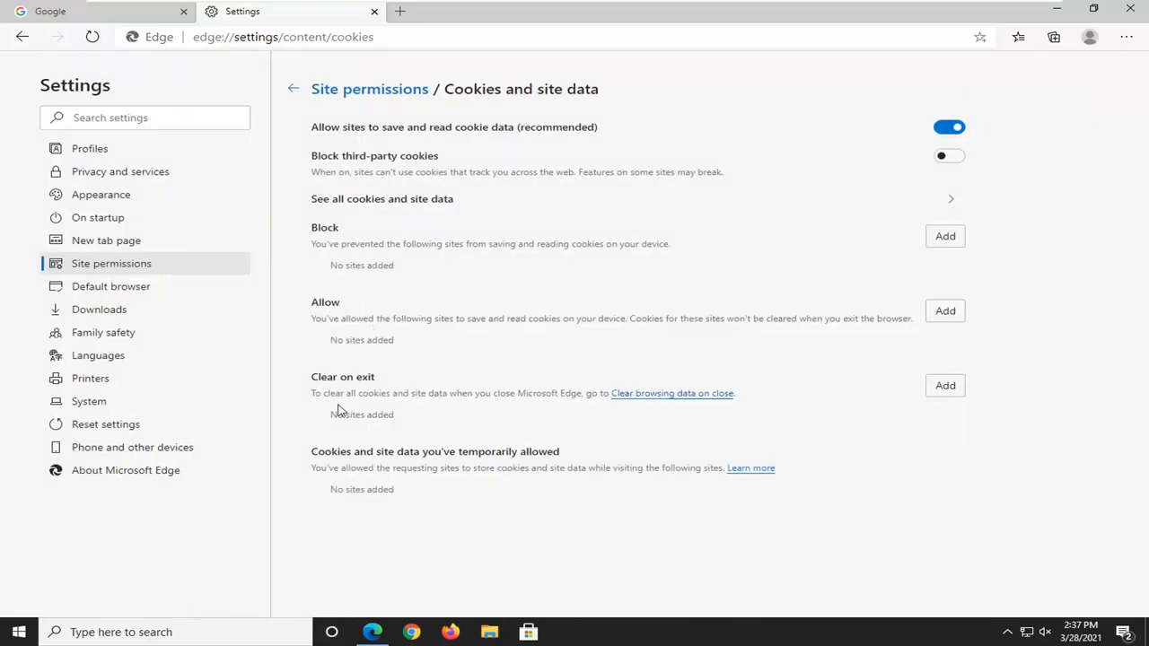
{"action": "mouse_move", "coordinate": [483, 386]}
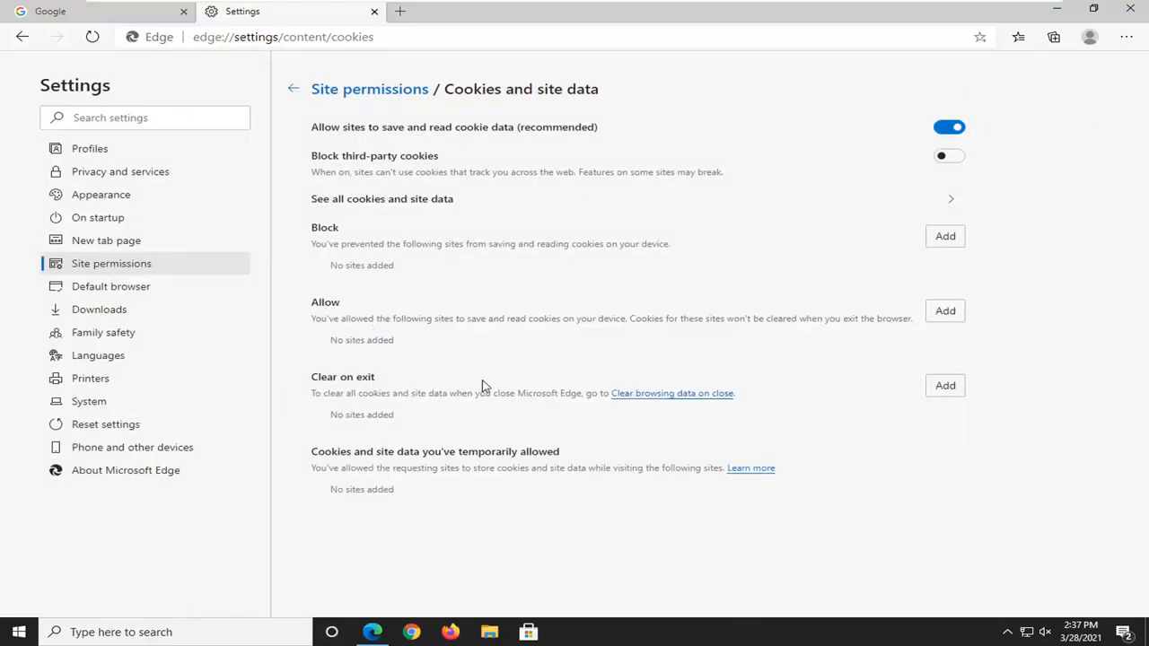
{"action": "mouse_move", "coordinate": [411, 390]}
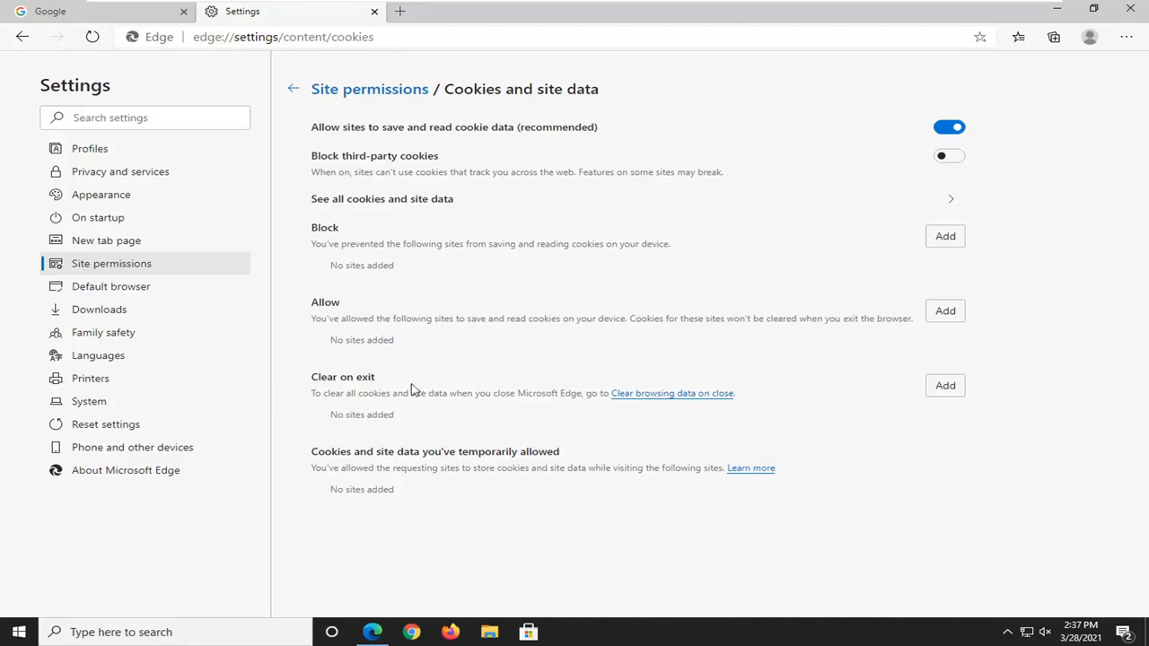
{"action": "mouse_move", "coordinate": [514, 231]}
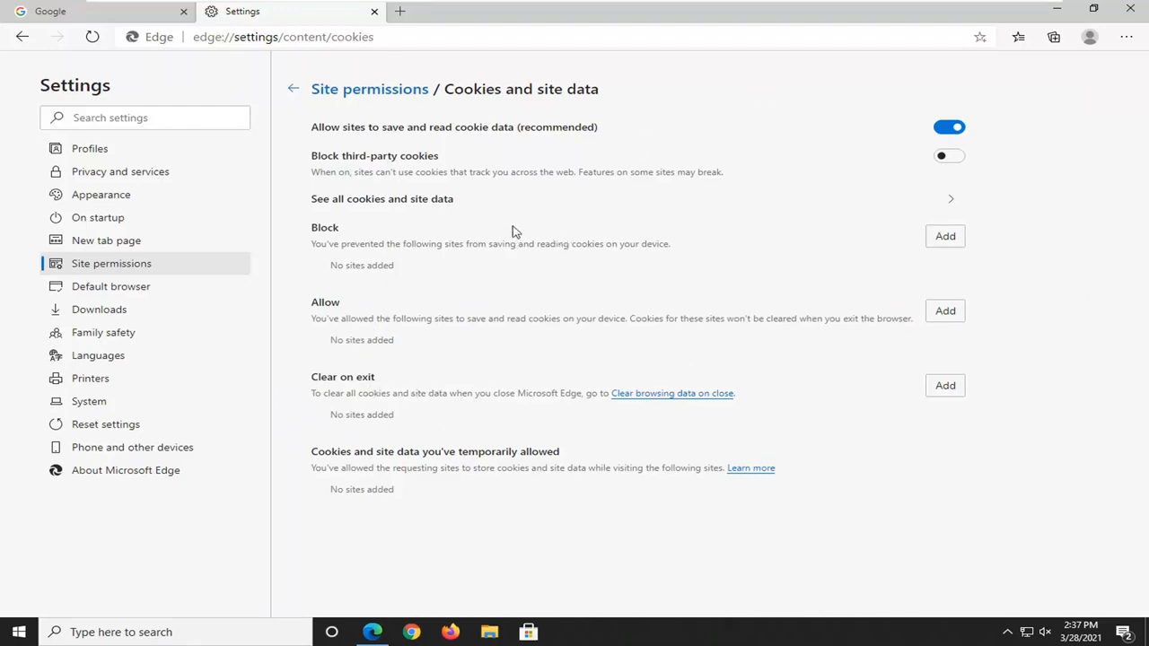
{"action": "mouse_move", "coordinate": [514, 231]}
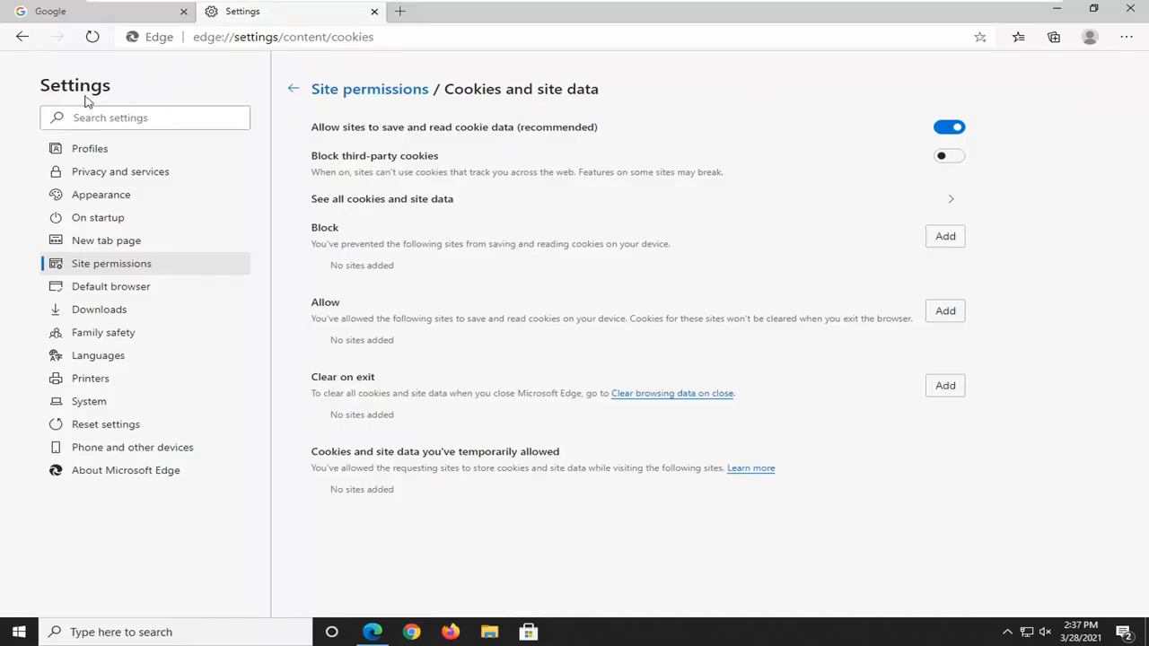
- Close the Settings tab, leaving the Google homepage open
{"action": "left_click", "coordinate": [99, 11]}
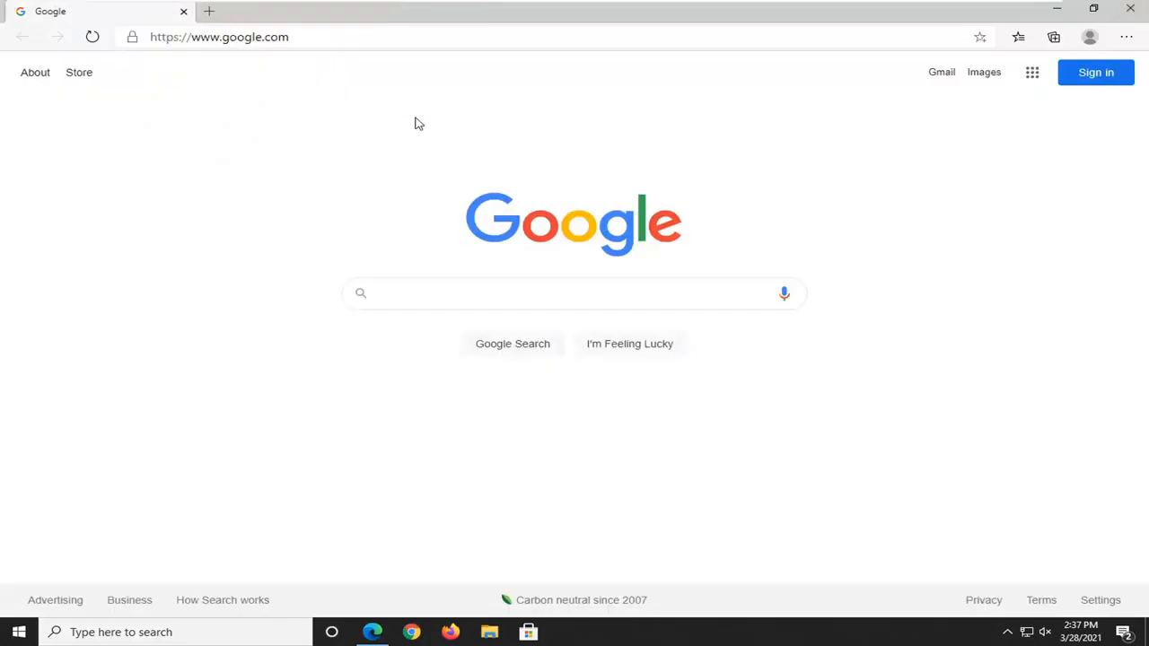